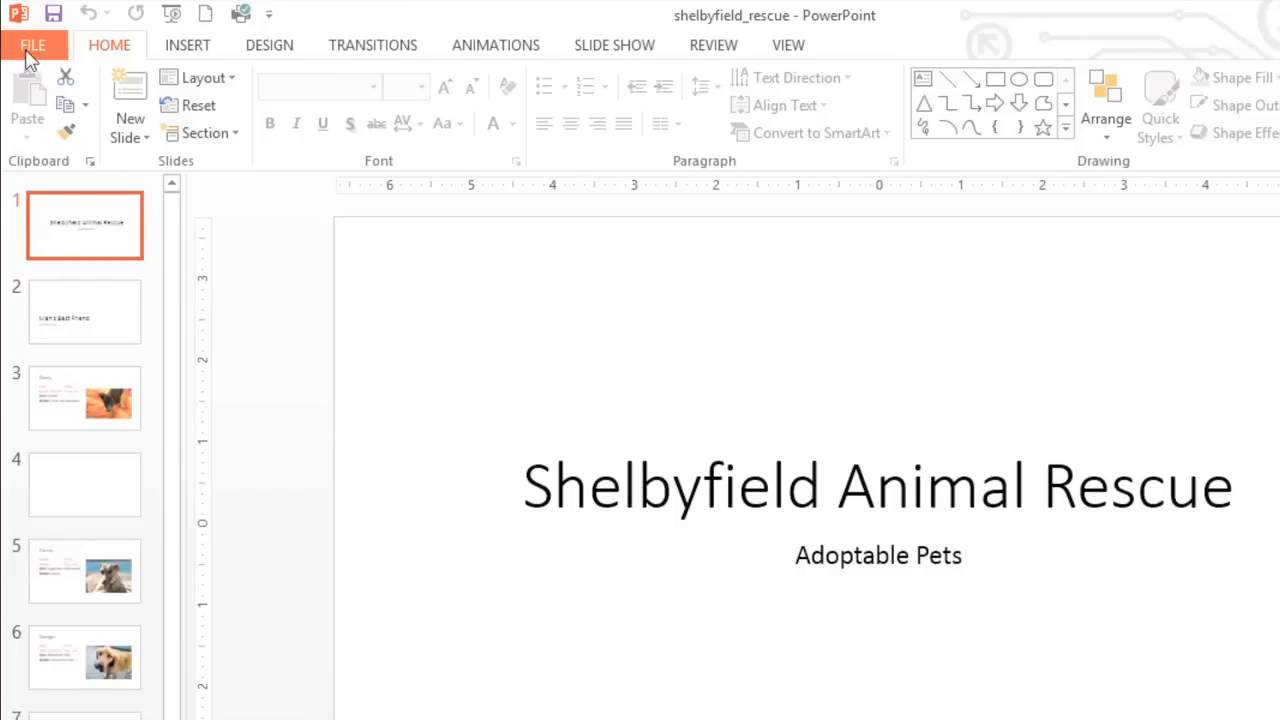
Preview the Savon theme from the New presentation gallery
click(44, 46)
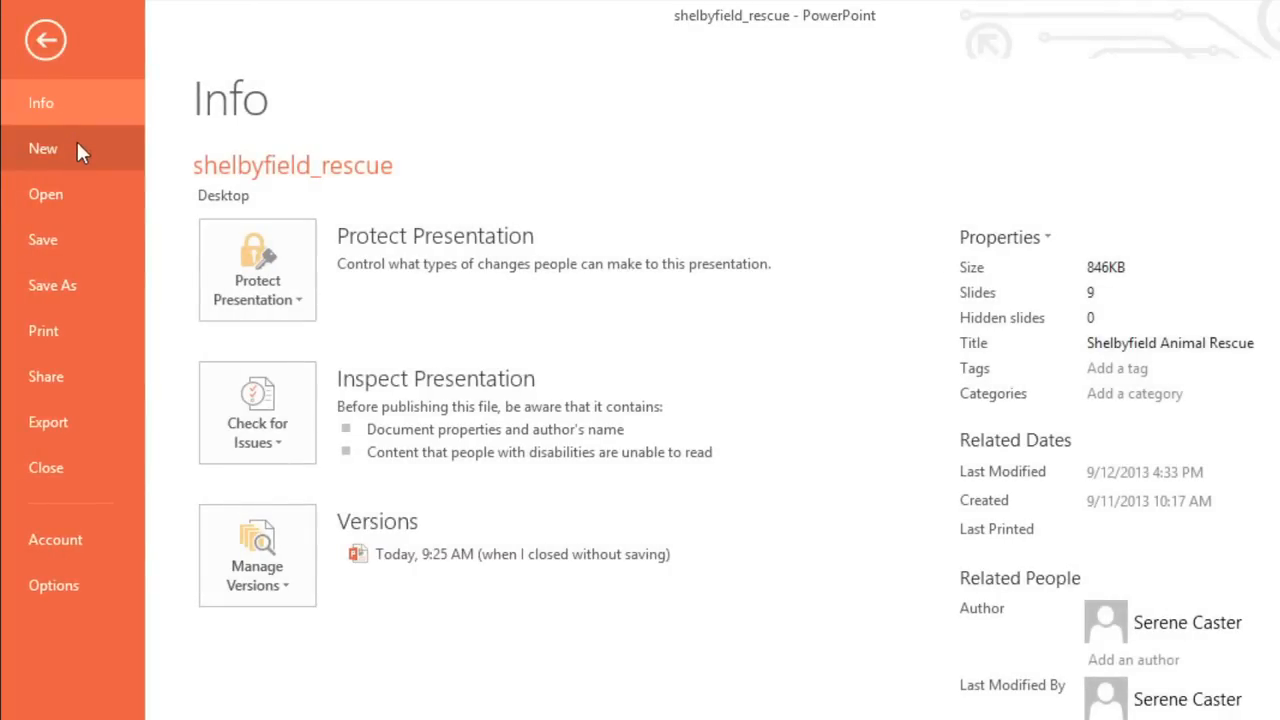
click(43, 148)
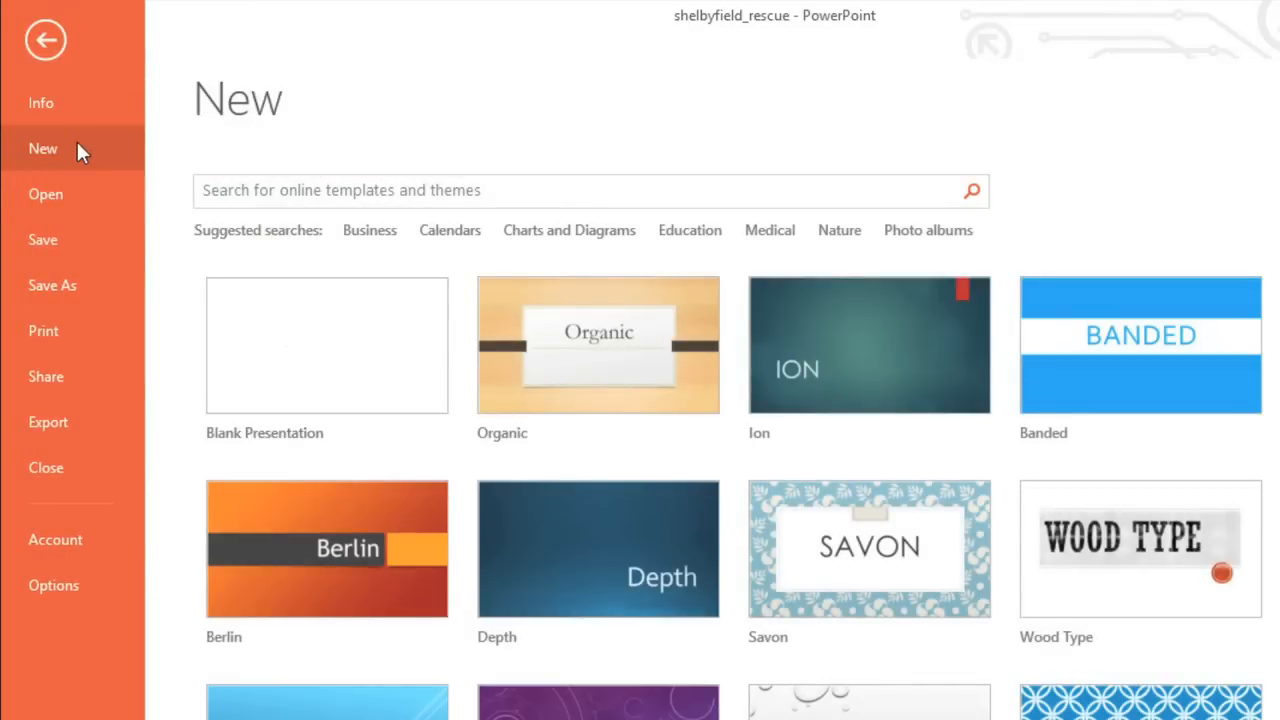
mouse_move(334, 349)
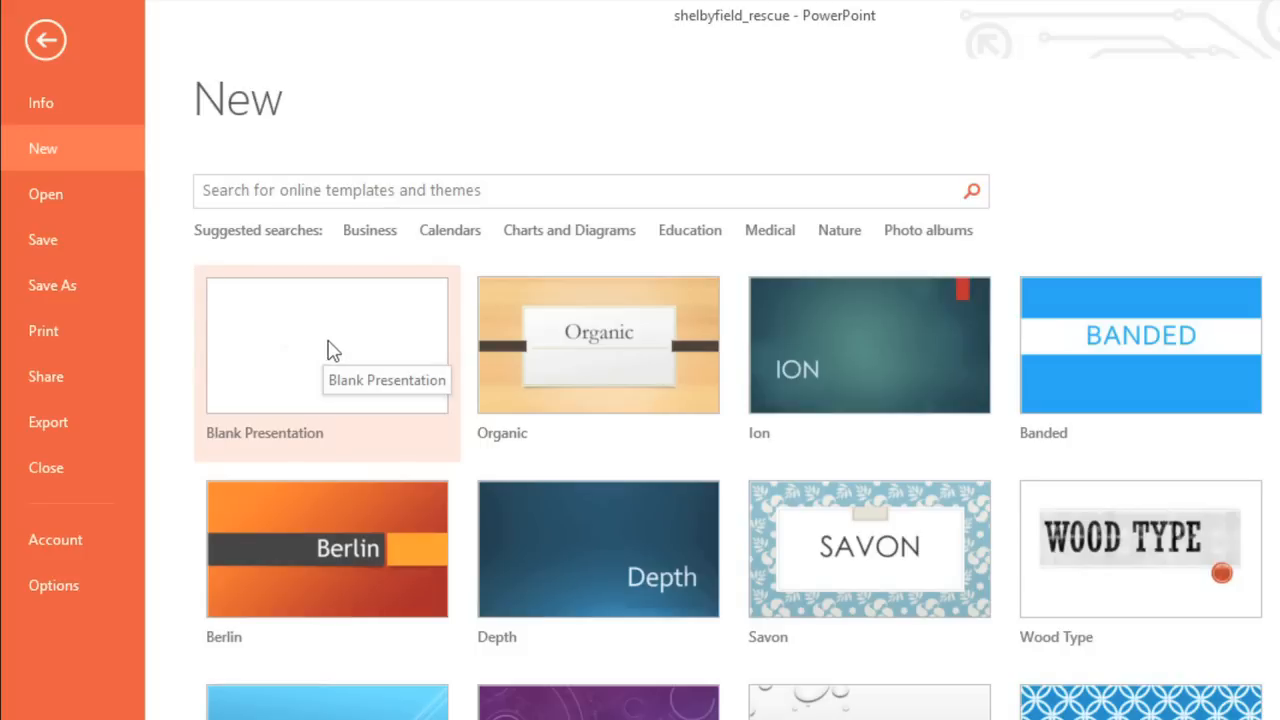
mouse_move(349, 363)
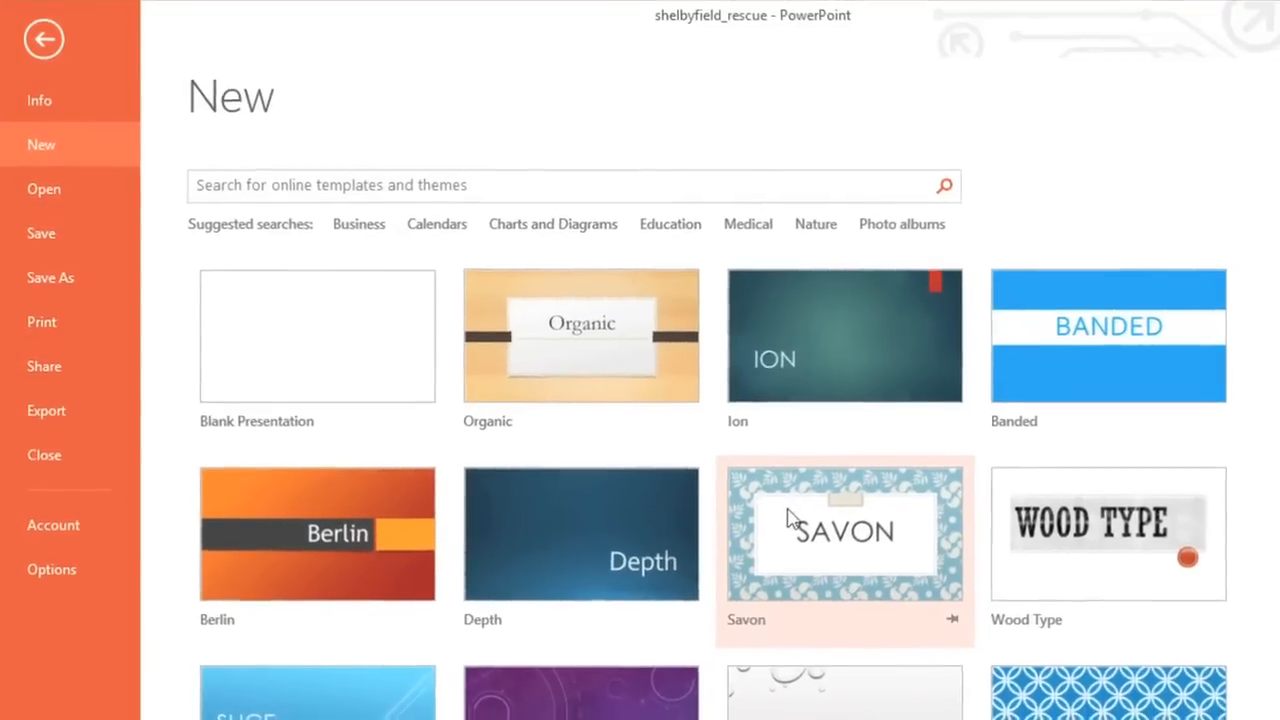
click(844, 534)
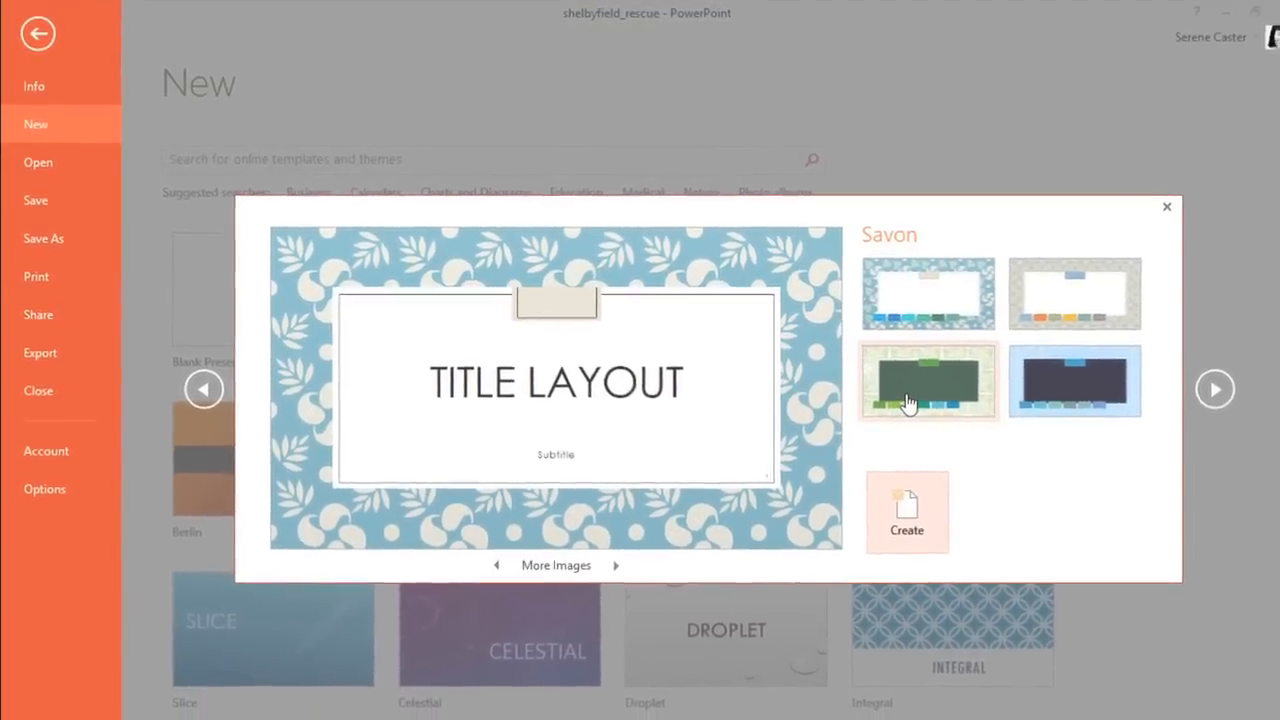
Pick Savon's green colour variant and create the presentation
click(927, 381)
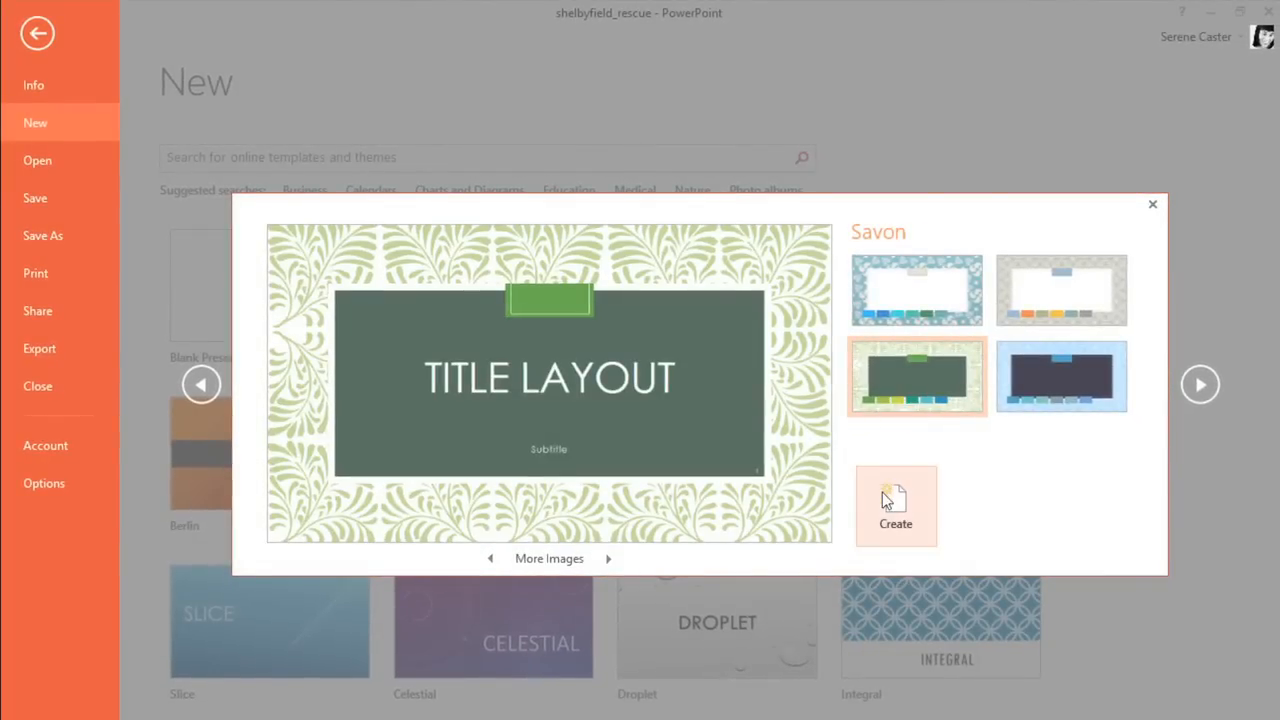
click(895, 505)
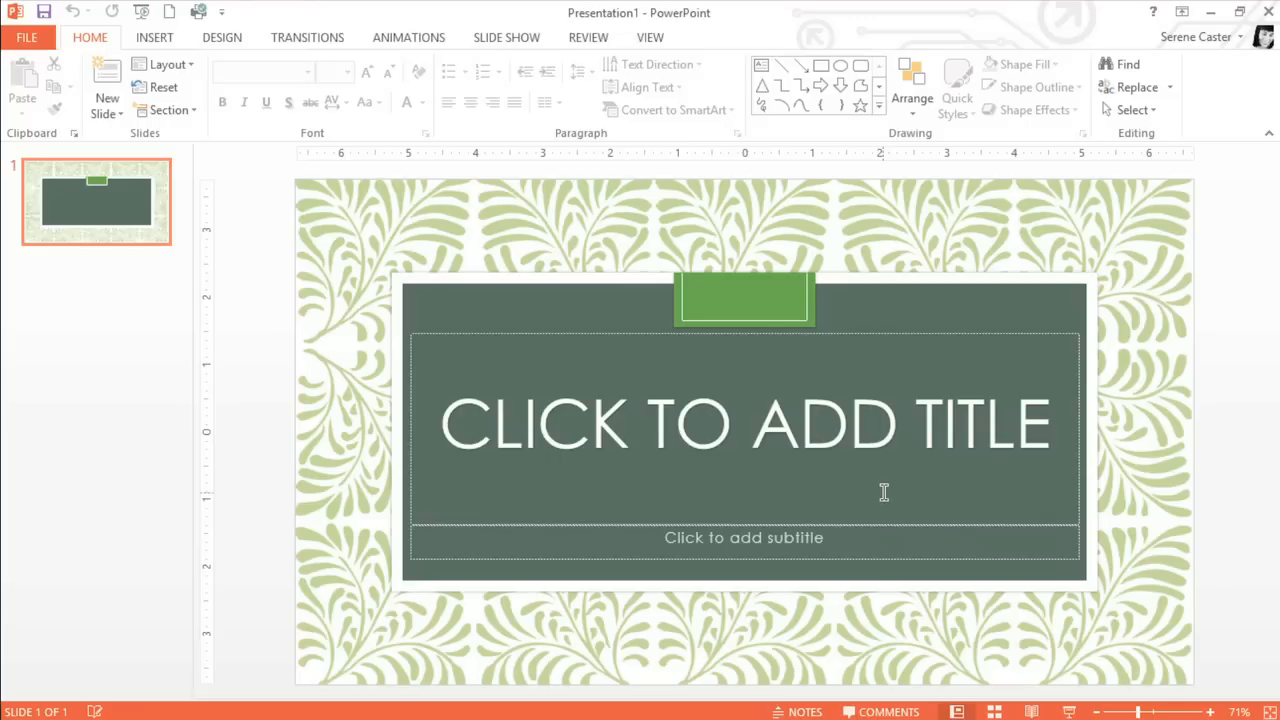
click(27, 37)
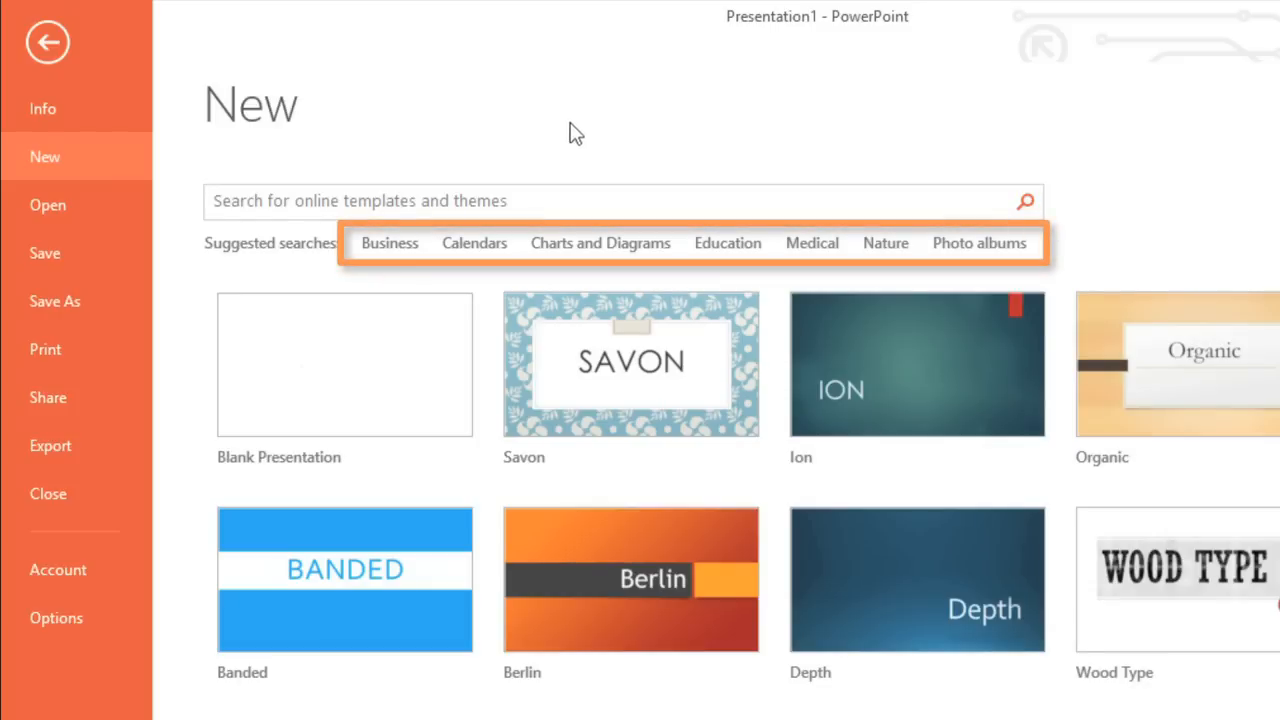
Search online templates for 'teacher' and preview the chalkboard educational subjects template
text(teacher)
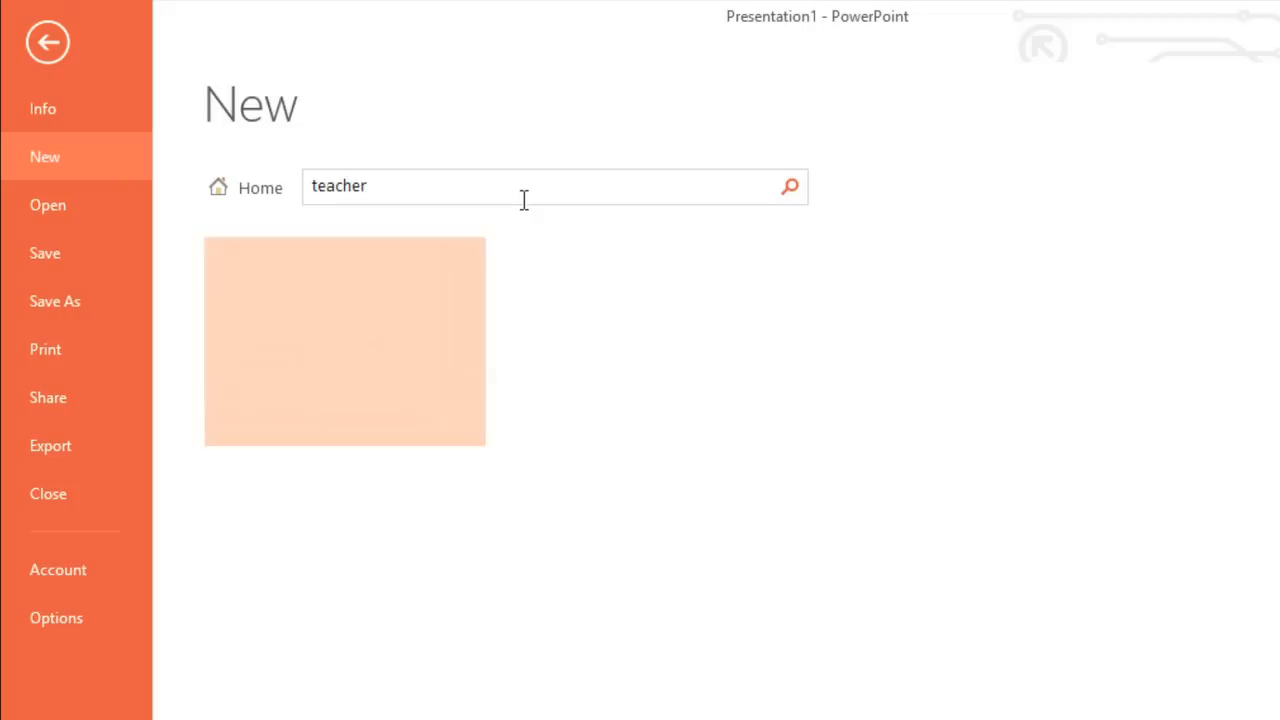
click(788, 186)
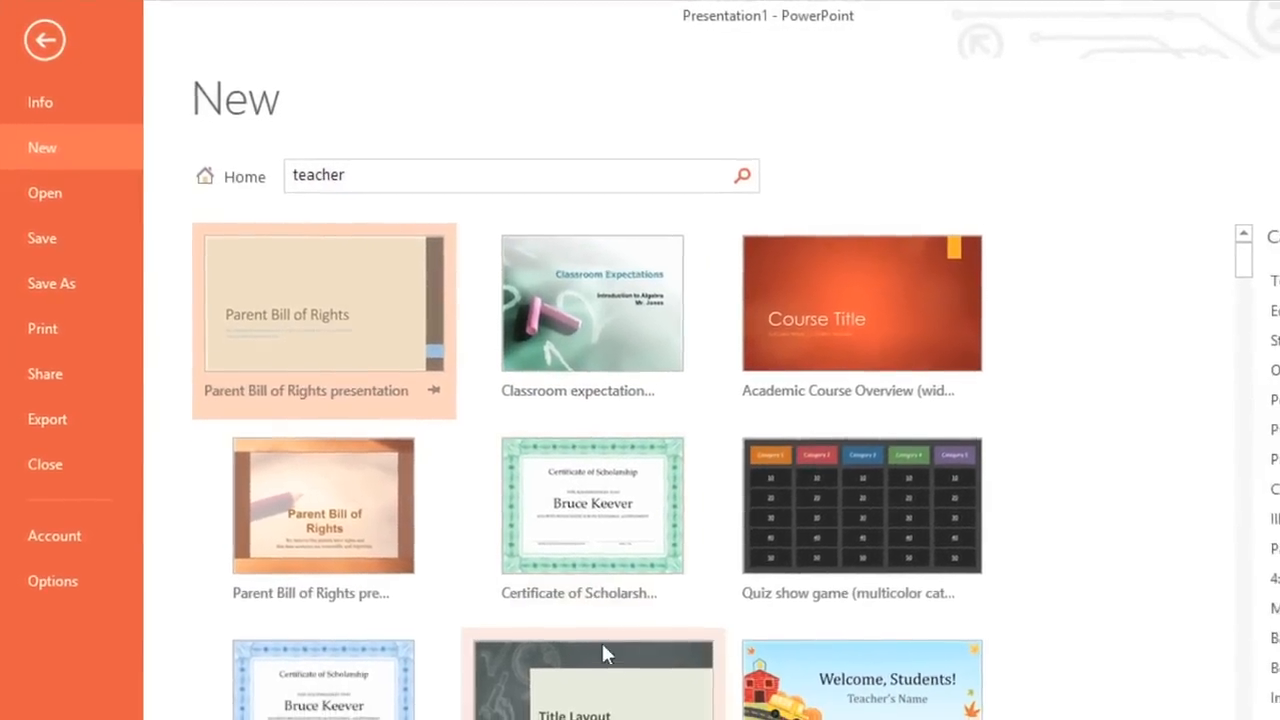
click(592, 690)
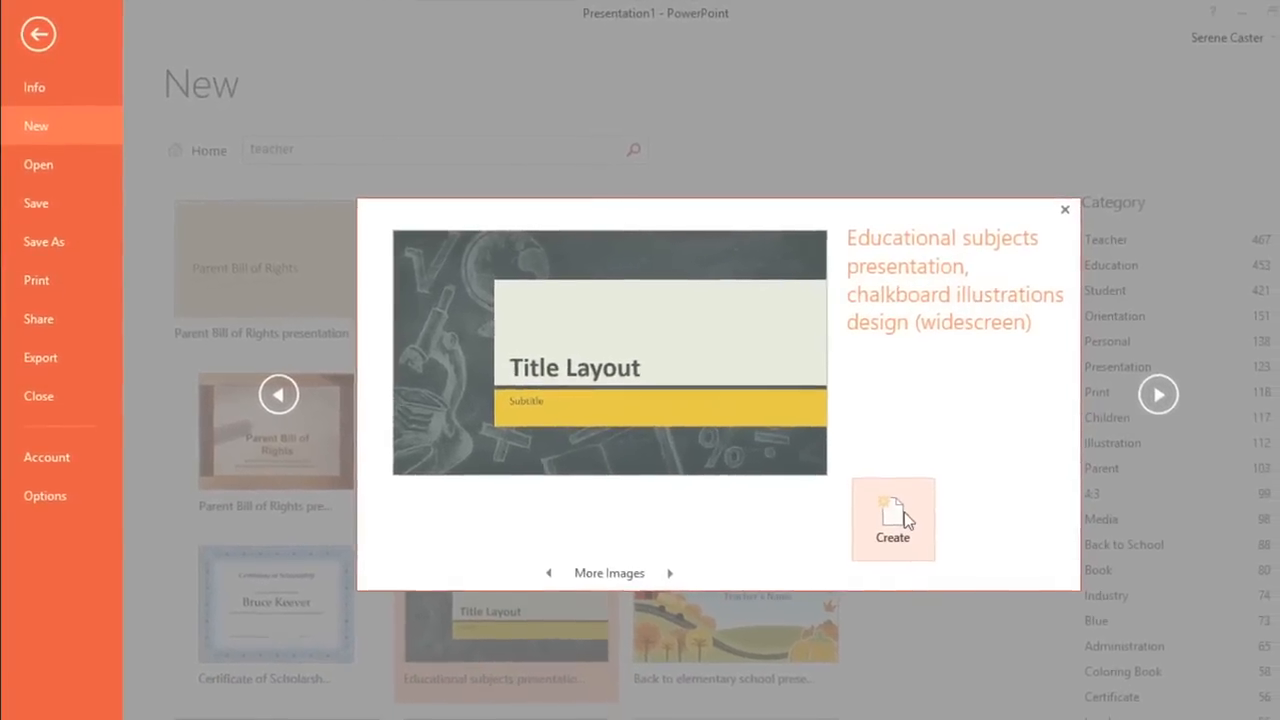
Create the chalkboard template presentation and view slide 4, Two Content Layout with Table
click(893, 518)
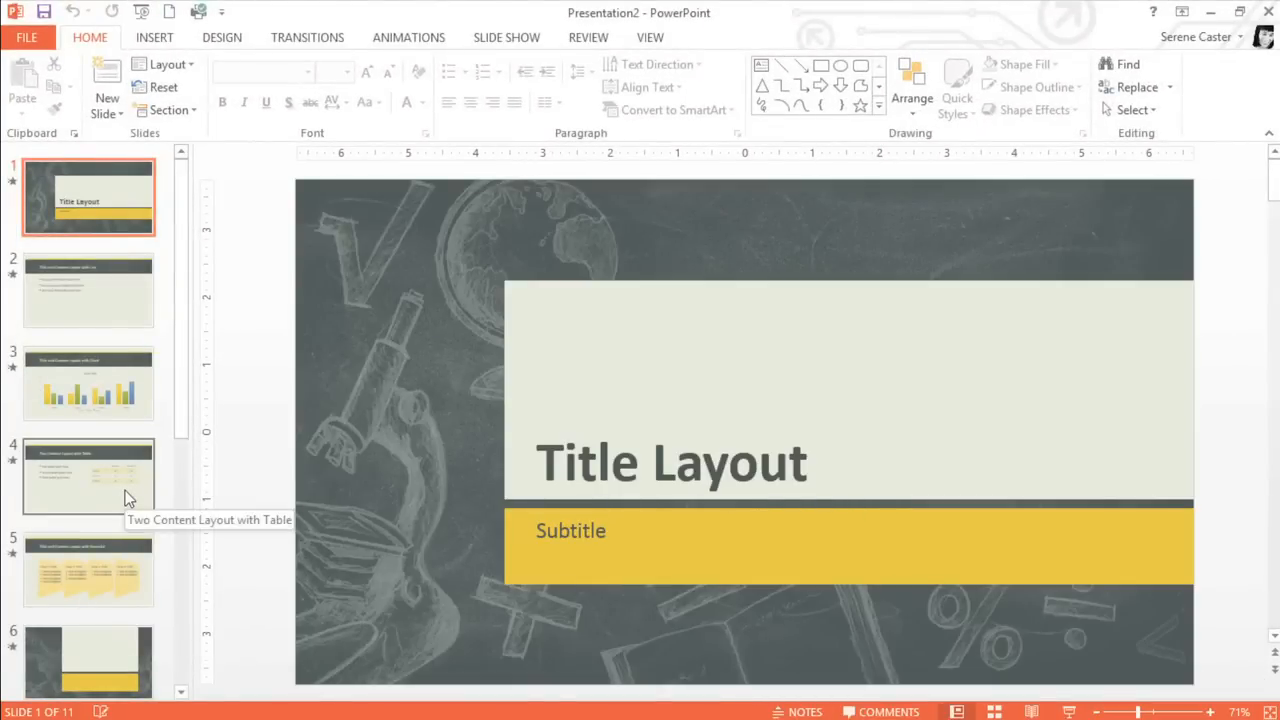
click(88, 475)
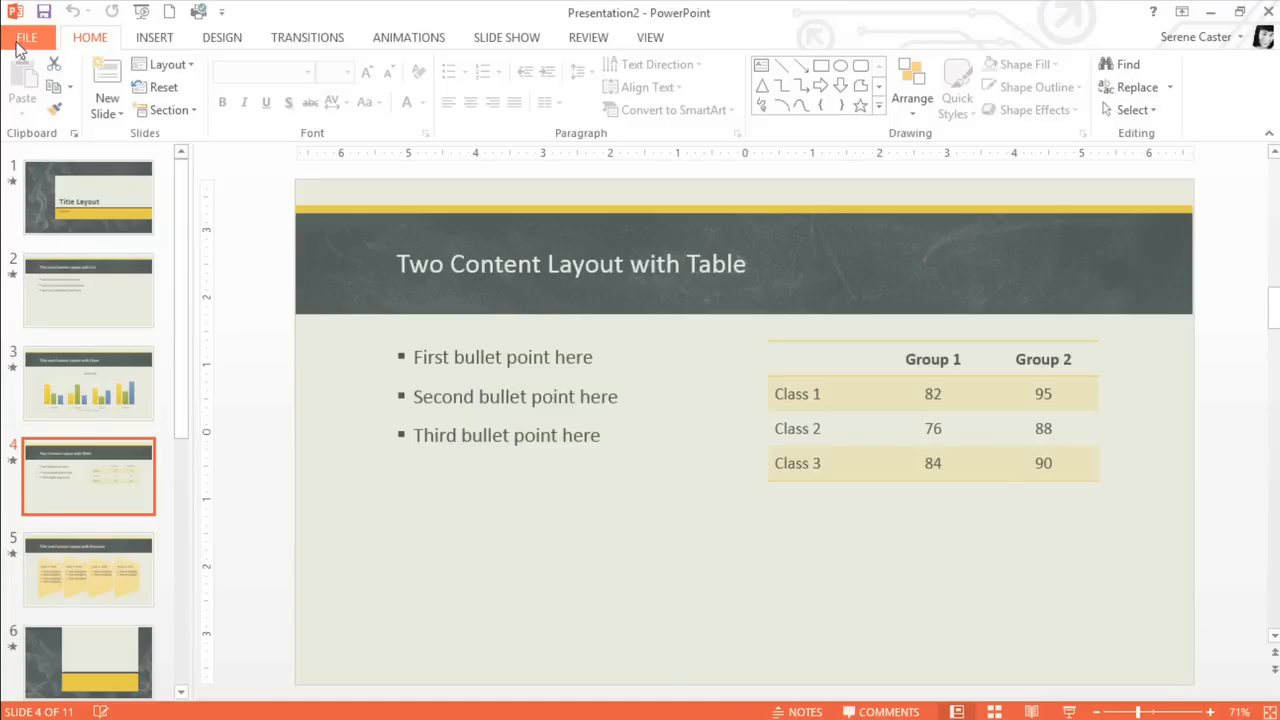
Go to the Open screen listing recent presentations
click(33, 37)
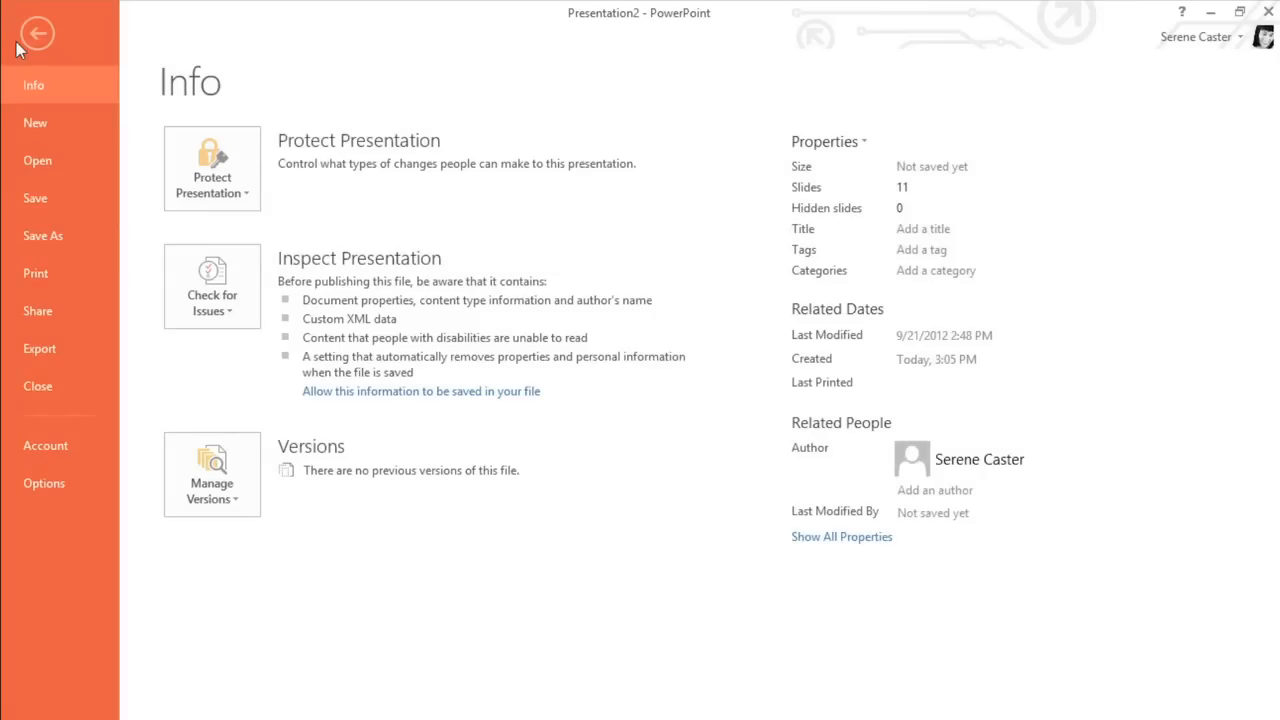
mouse_move(73, 164)
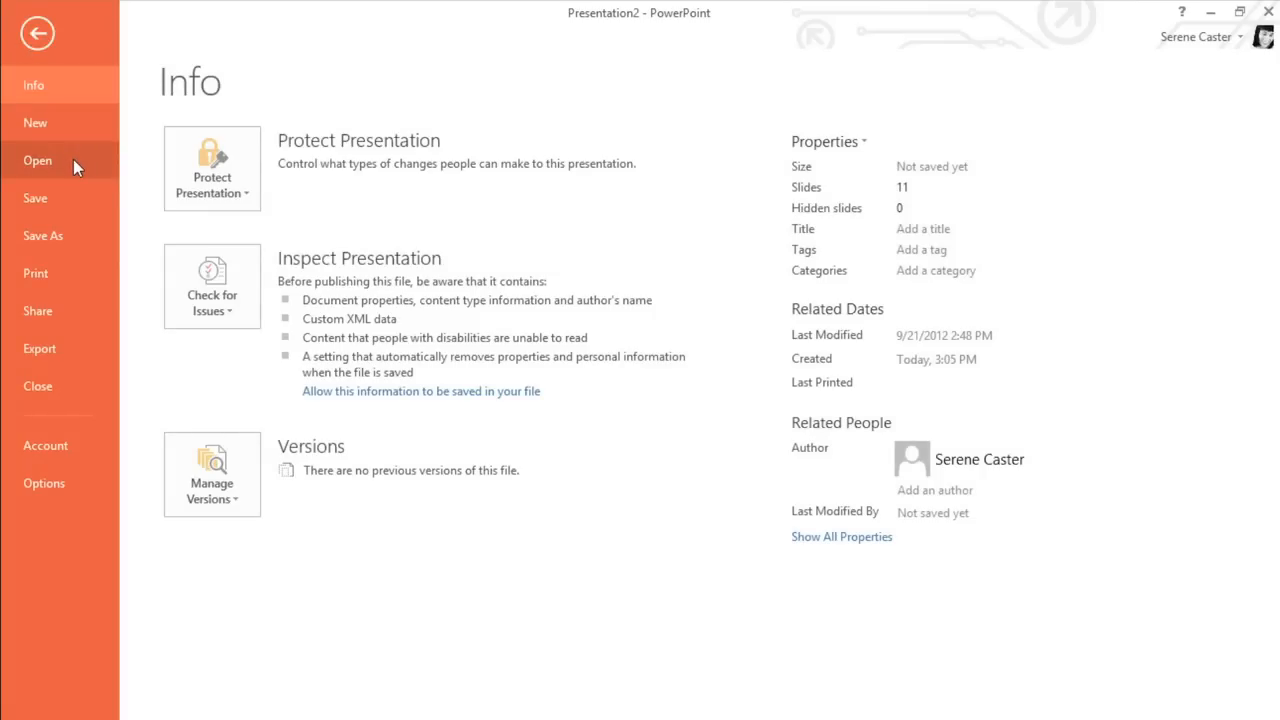
click(37, 160)
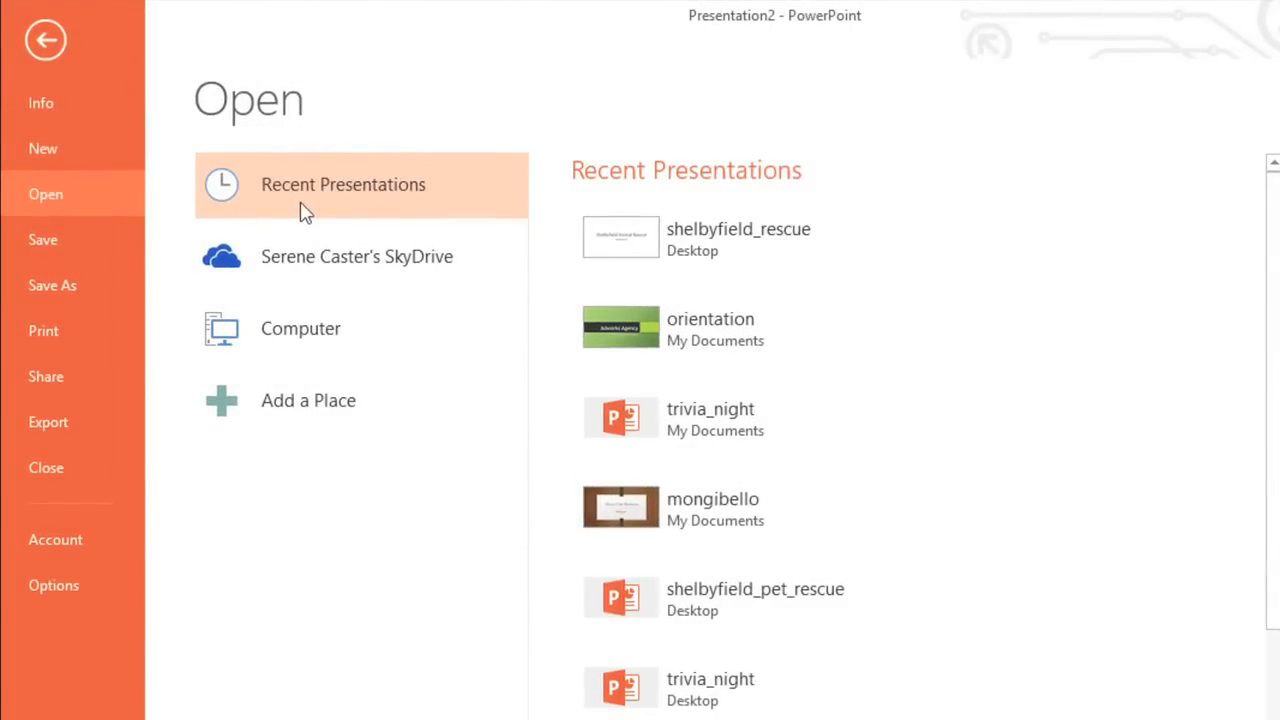
mouse_move(465, 215)
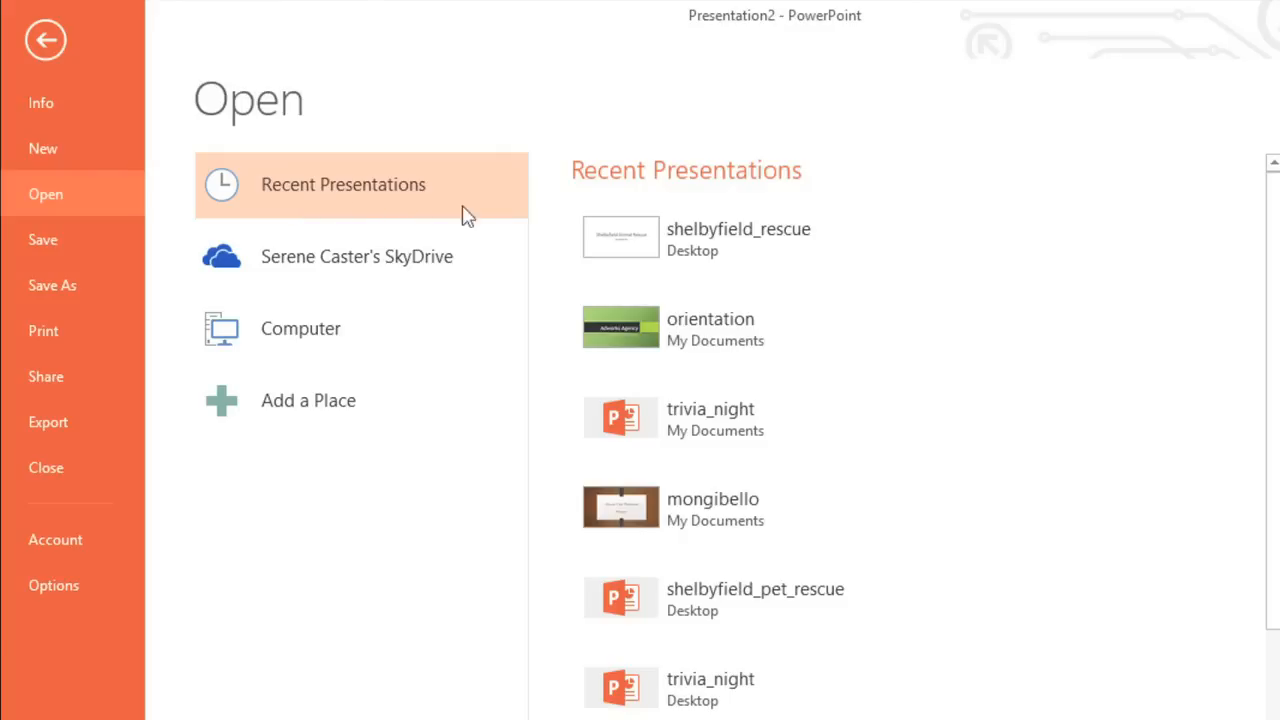
mouse_move(1135, 247)
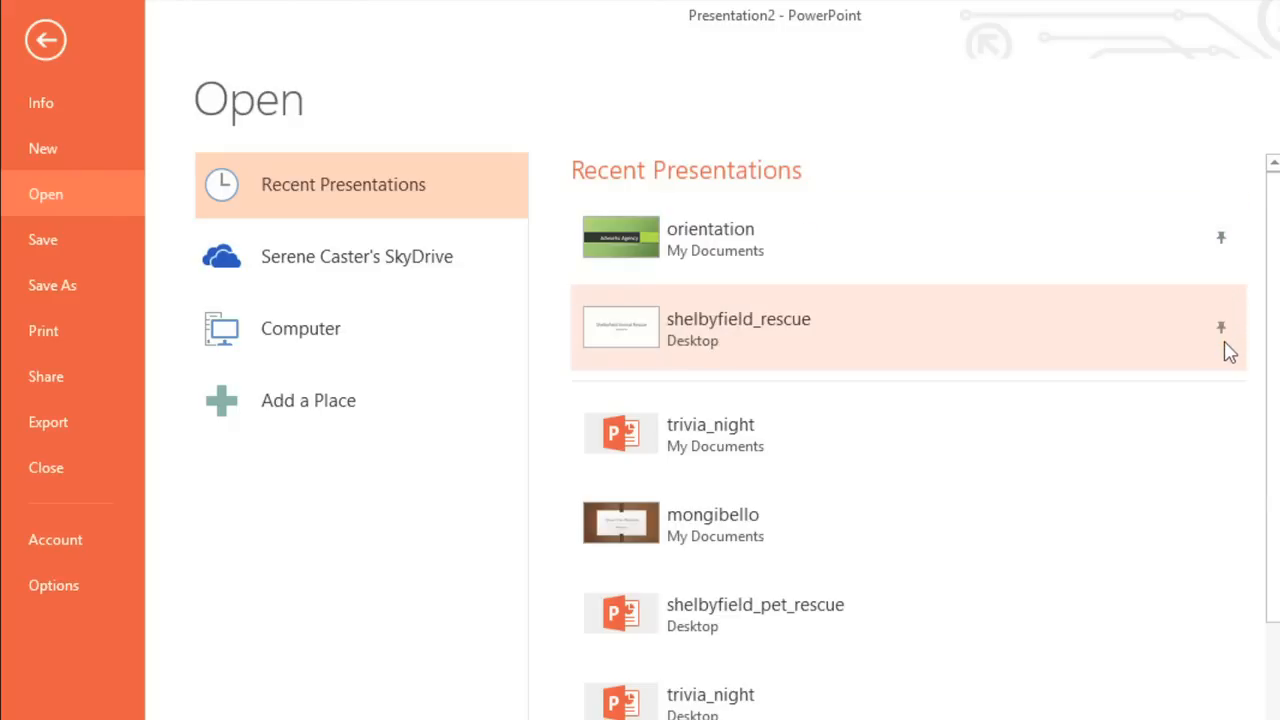
mouse_move(1226, 442)
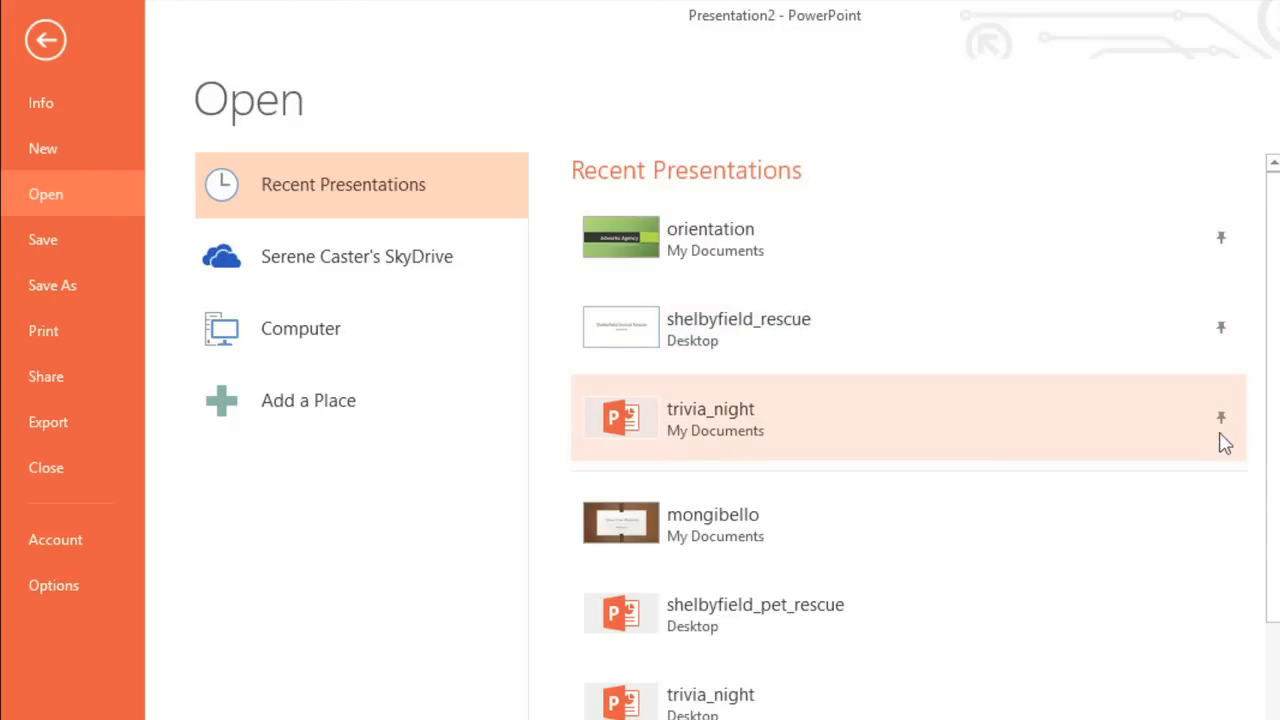
mouse_move(1207, 445)
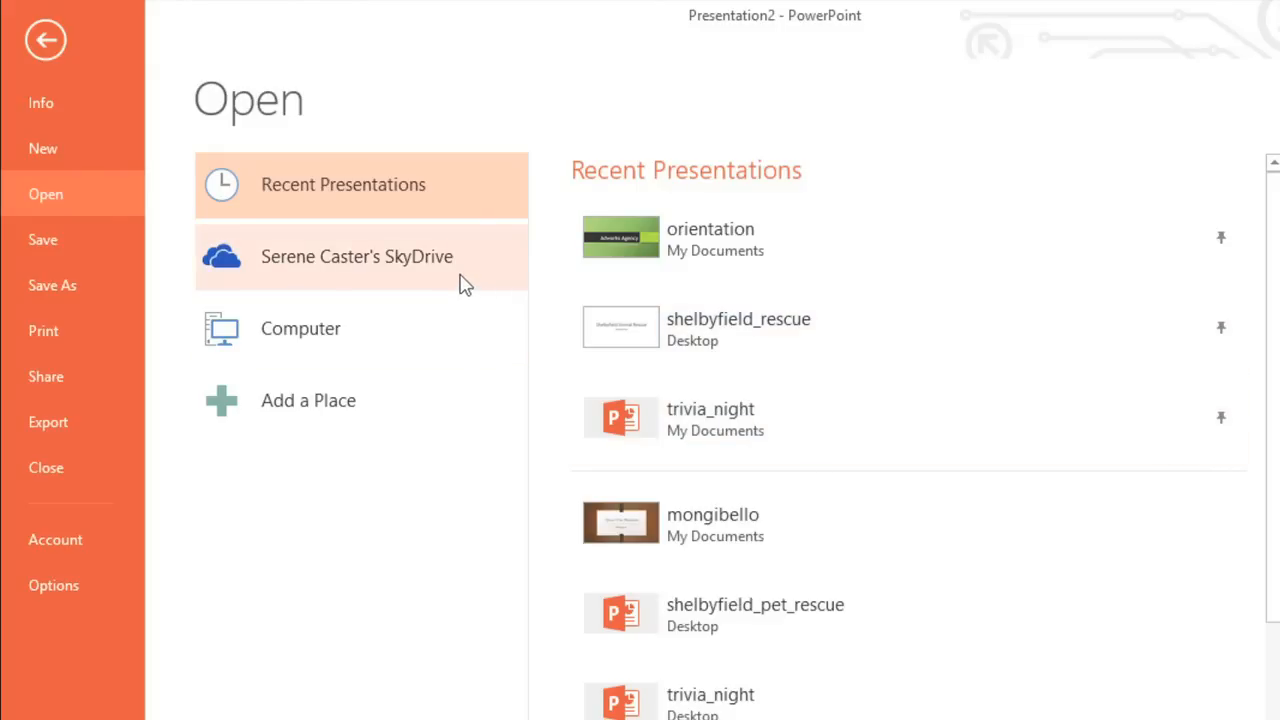
Switch the Open location from SkyDrive to Computer's recent folders
click(356, 256)
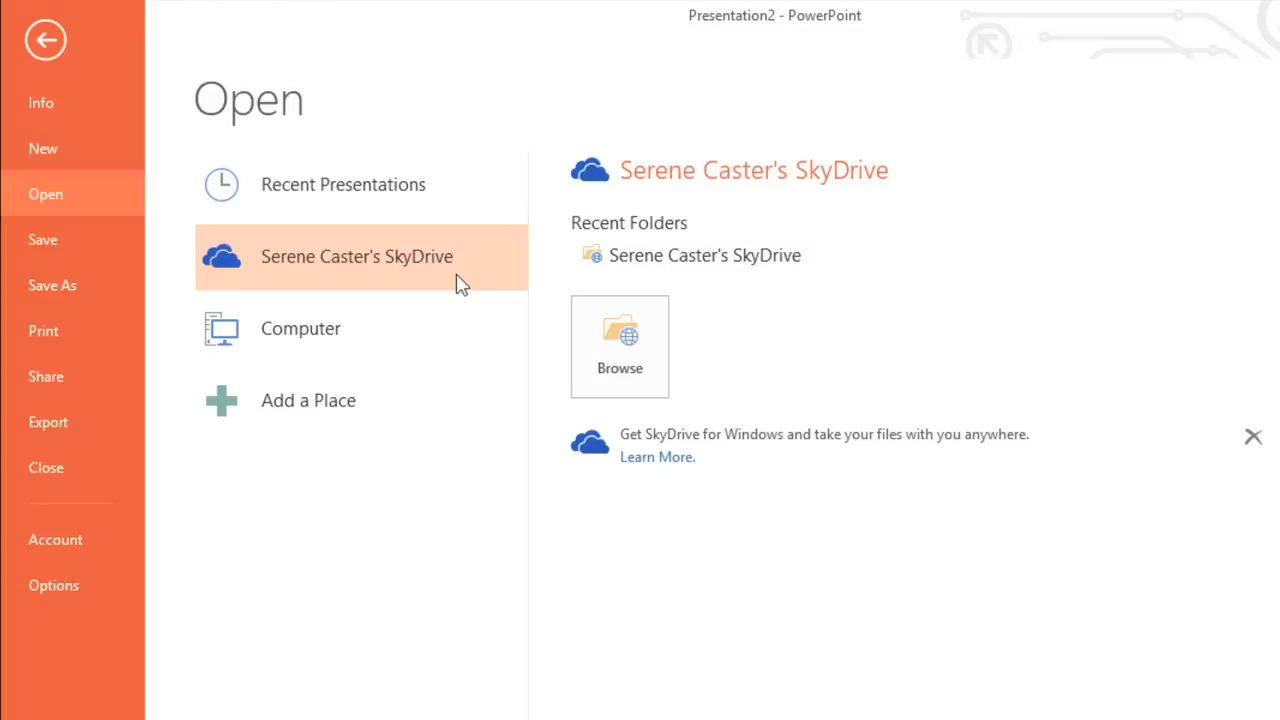
click(300, 328)
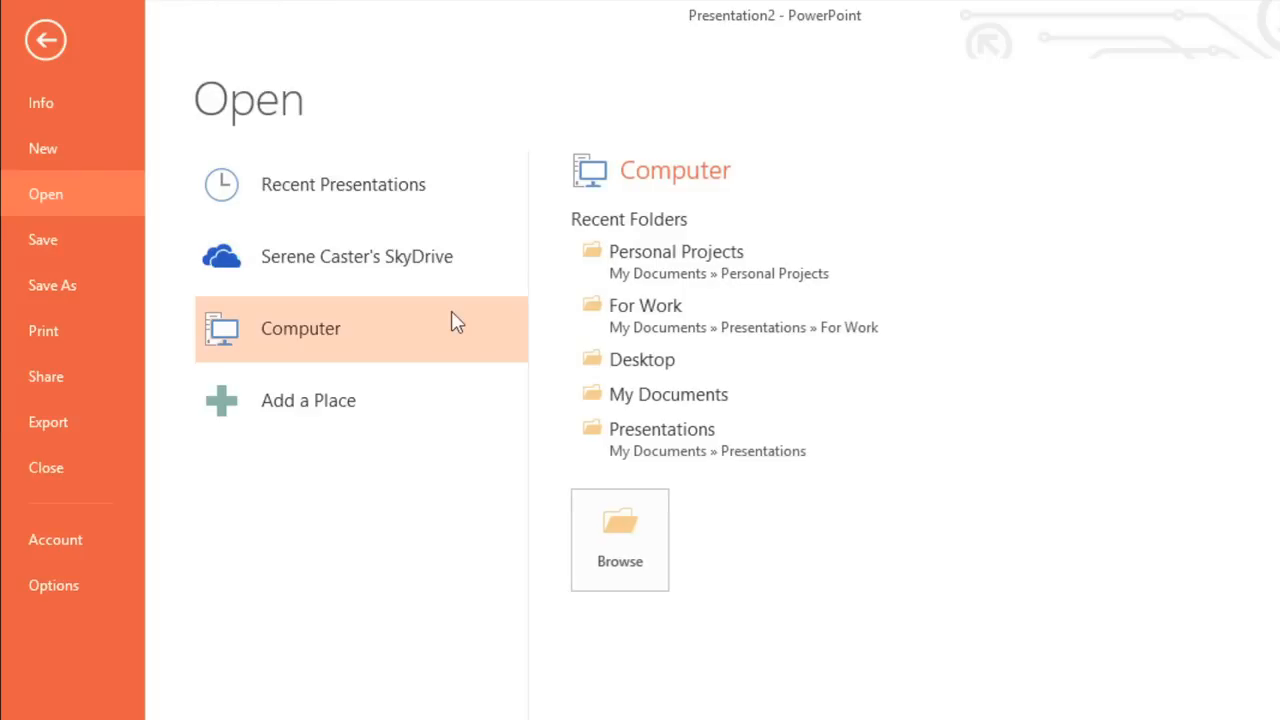
mouse_move(508, 386)
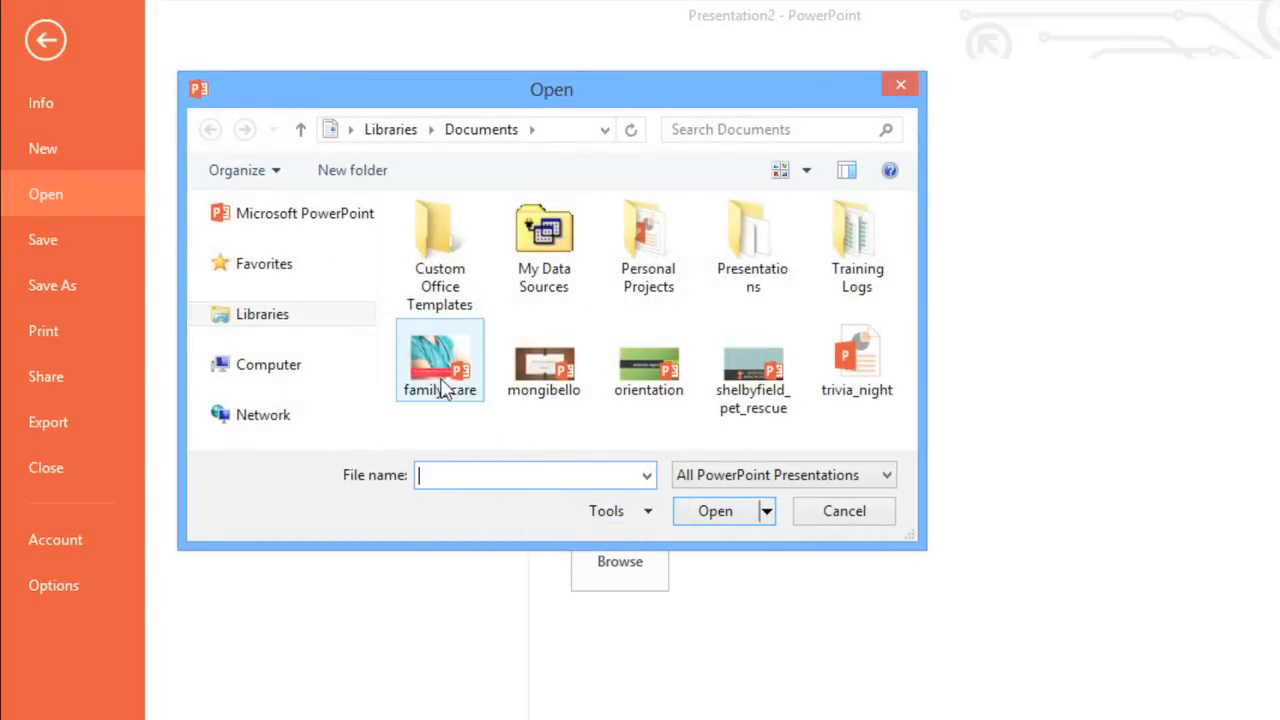
Open family_care and start converting it to the current file format
click(439, 355)
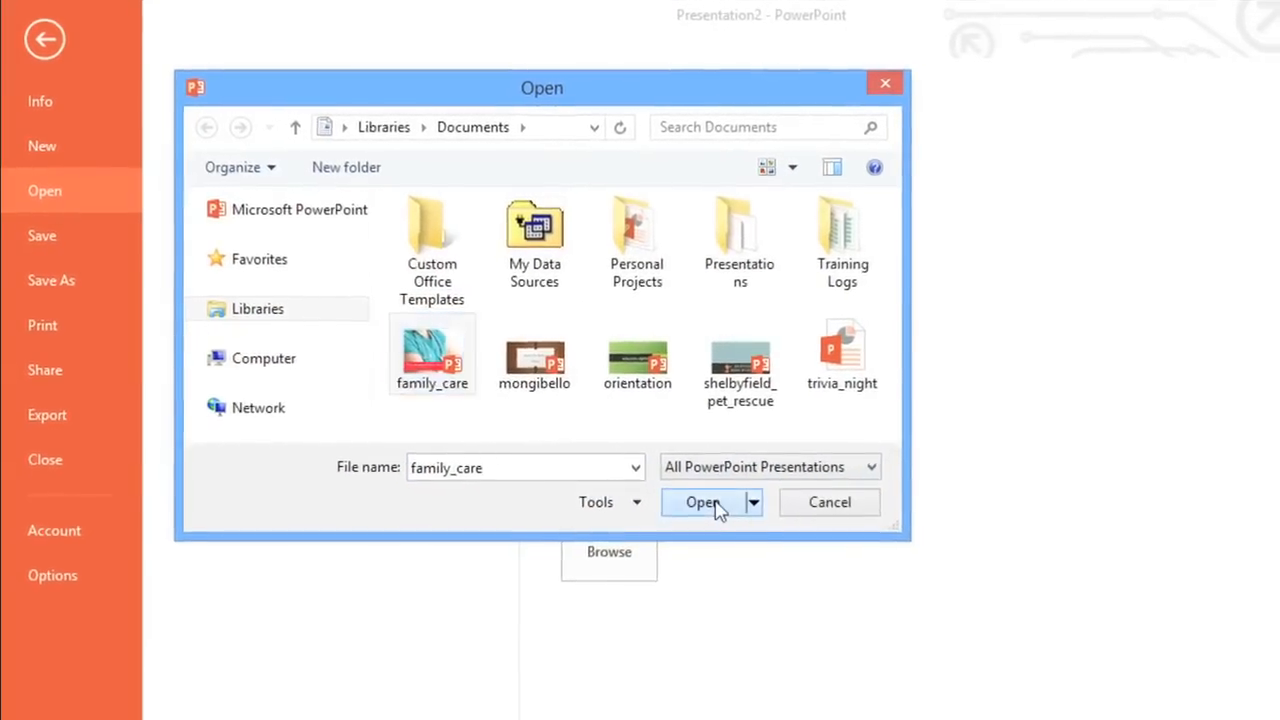
click(702, 502)
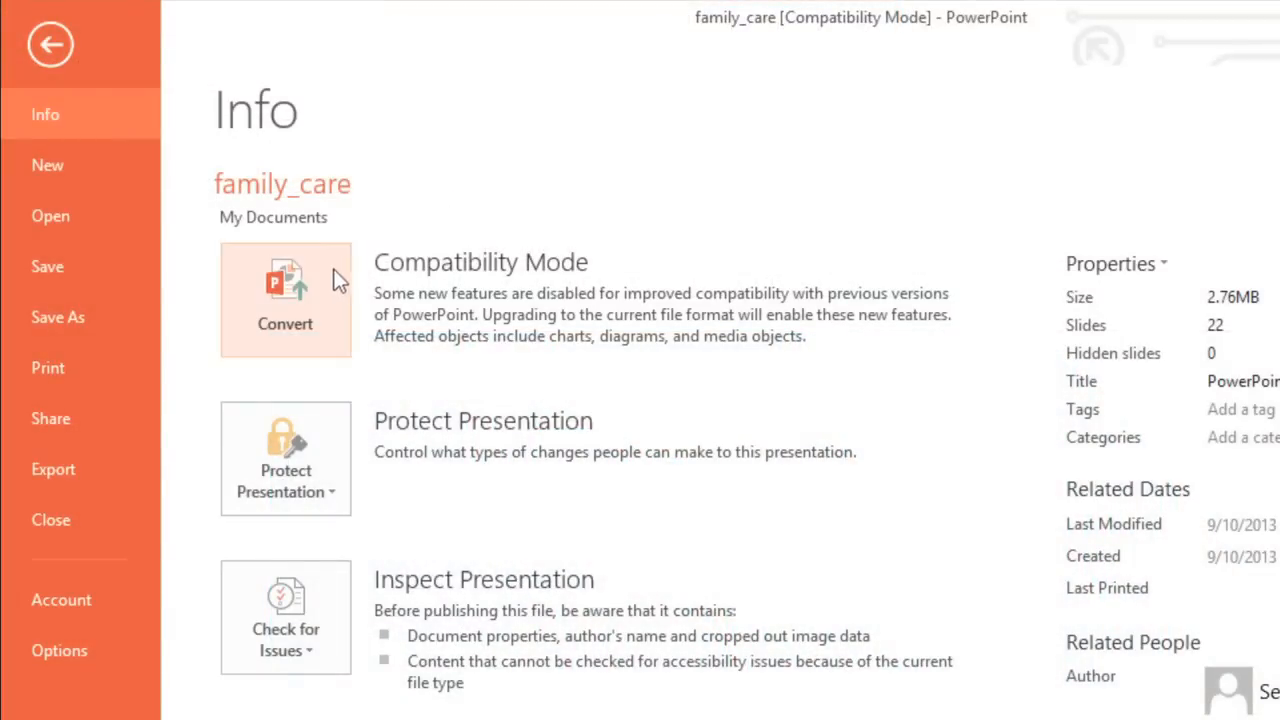
click(58, 317)
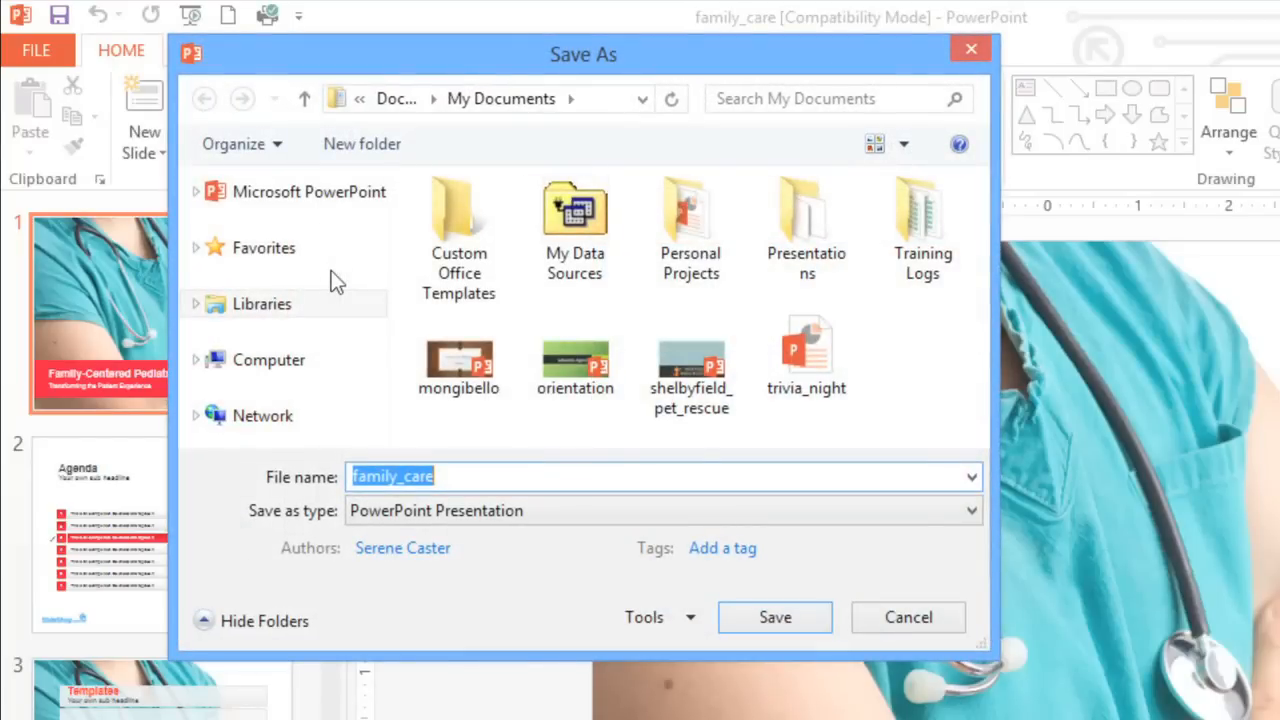
Append '_new' to the file name and save as family_care_new
click(456, 476)
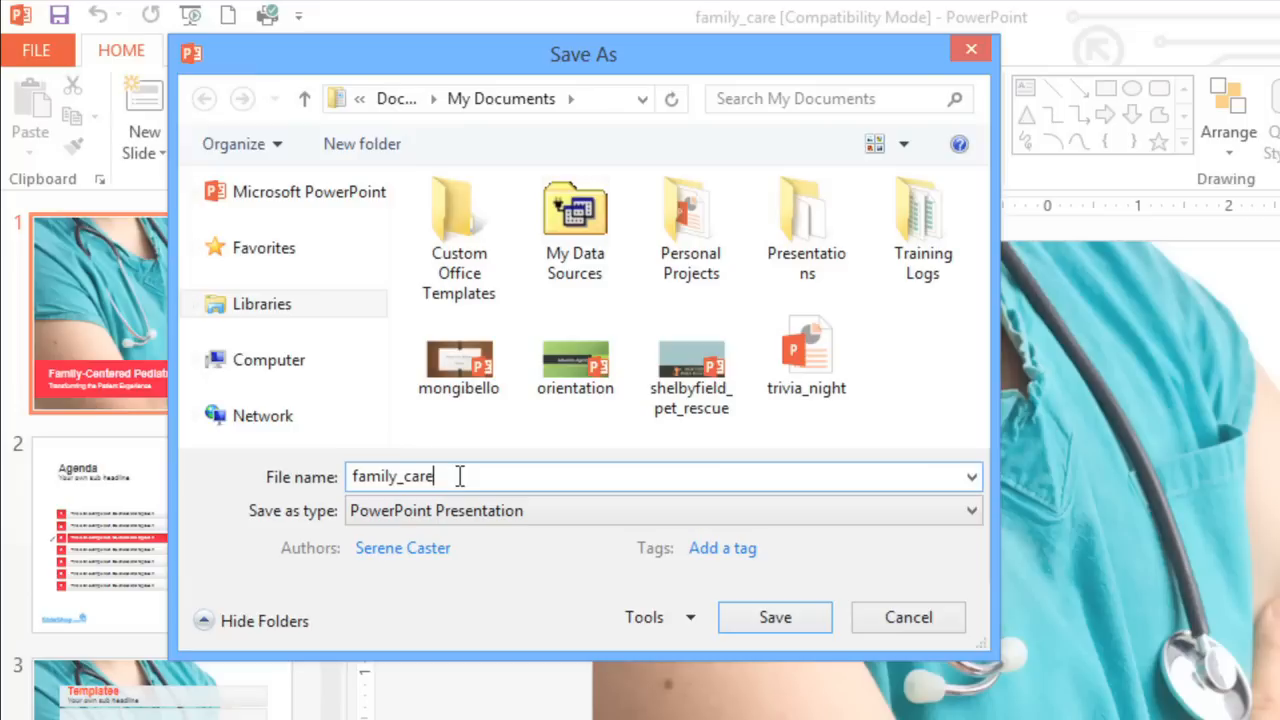
text(_new)
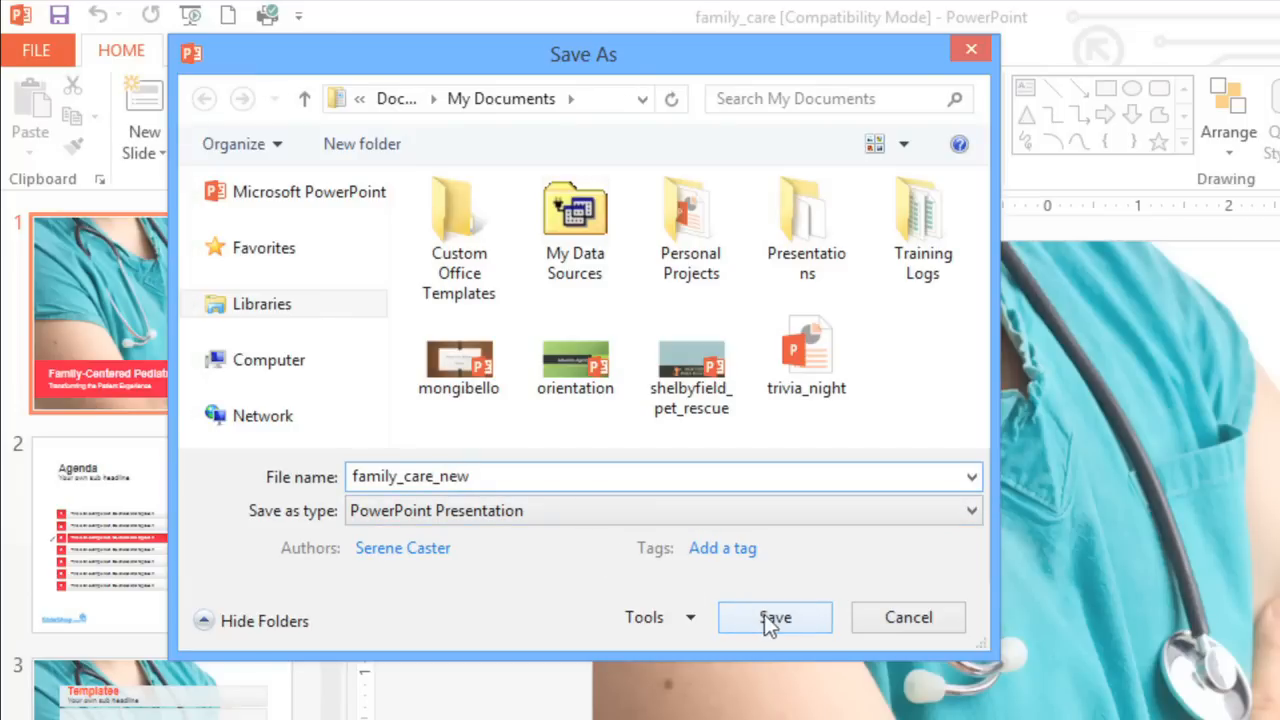
click(774, 617)
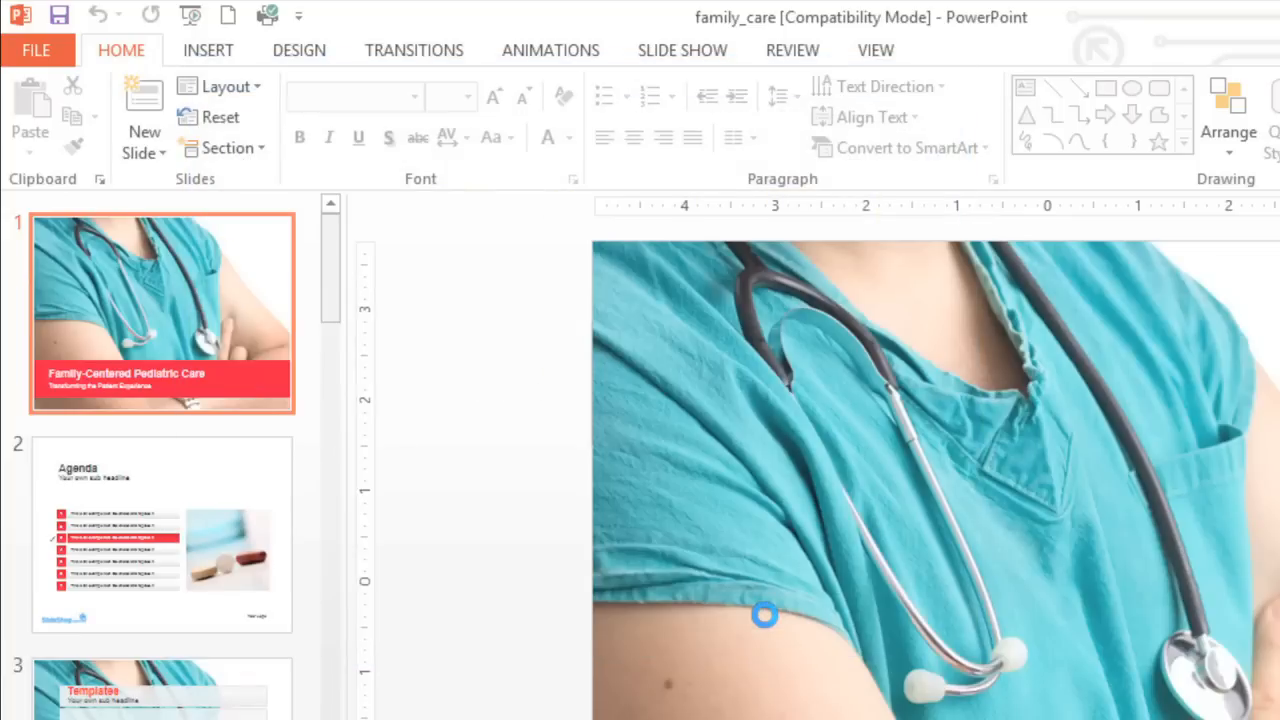